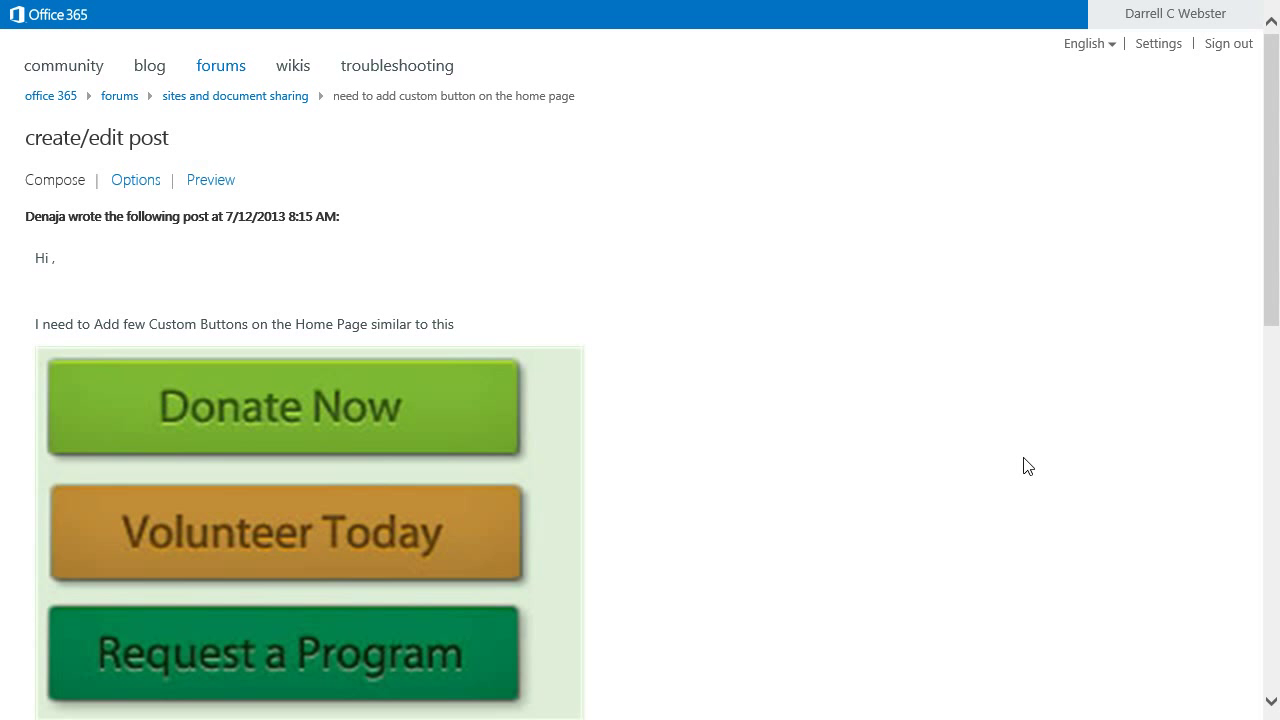
mouse_move(863, 380)
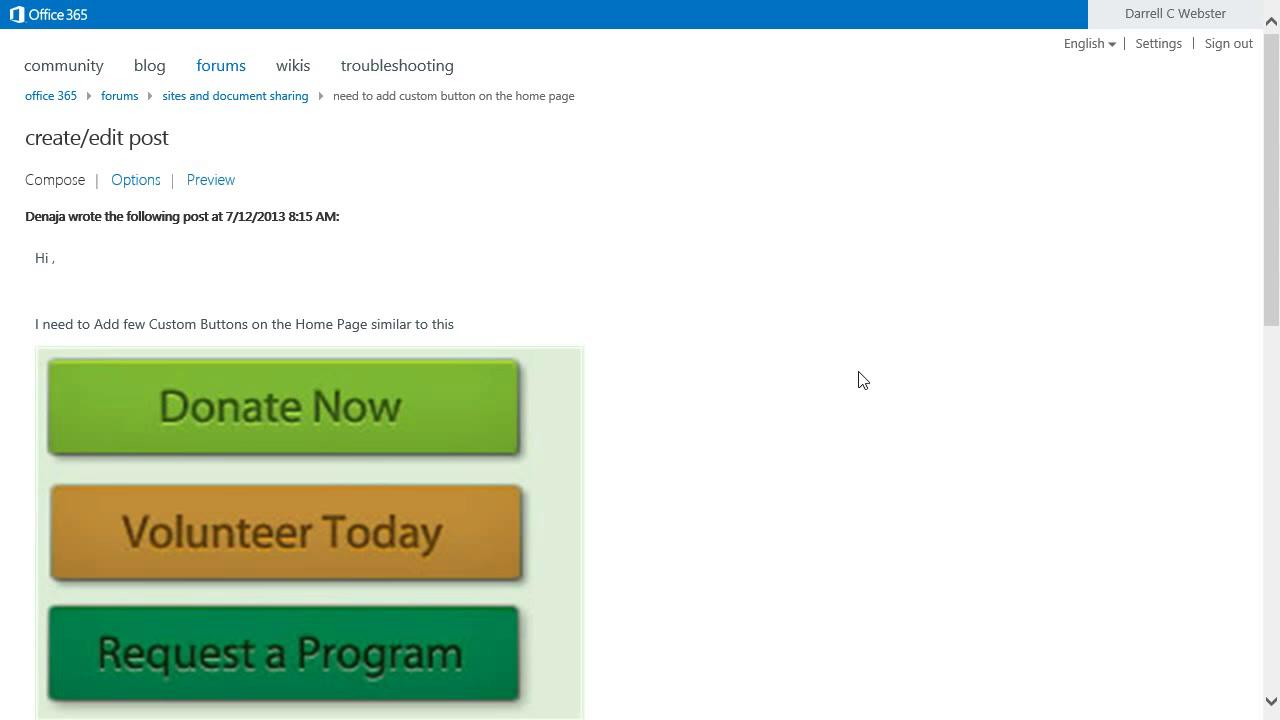
mouse_move(908, 366)
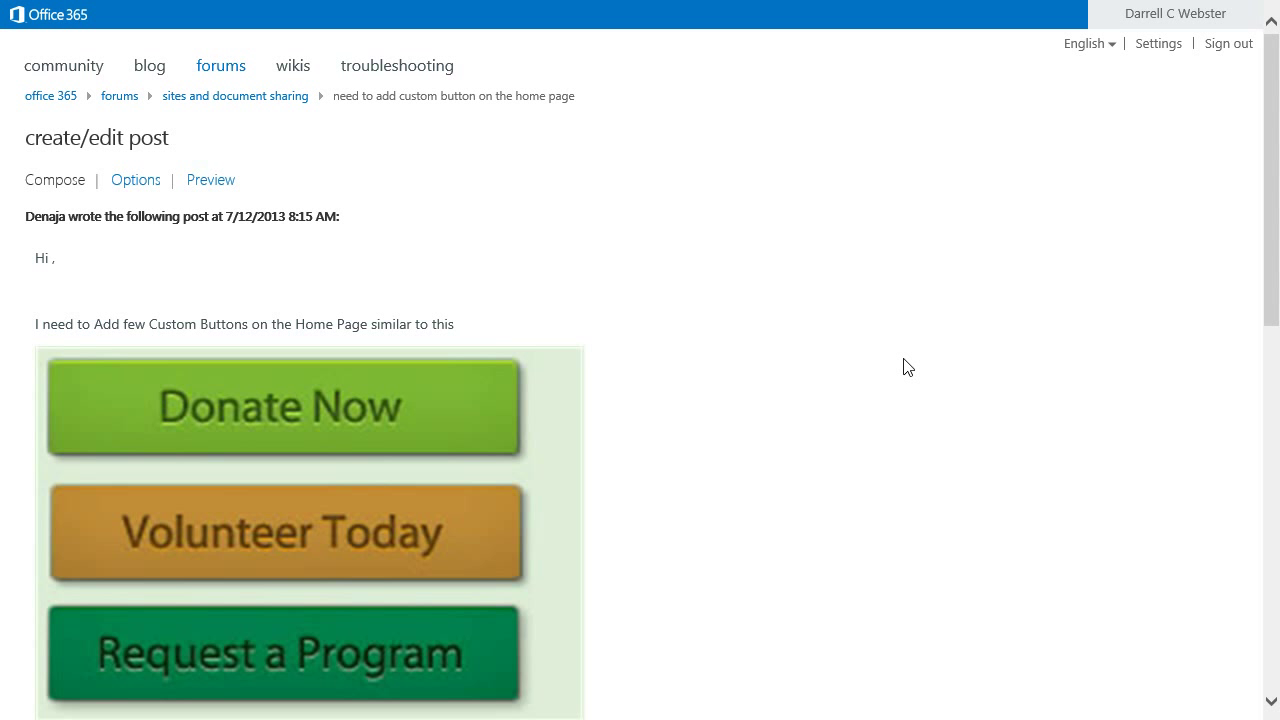
mouse_move(903, 364)
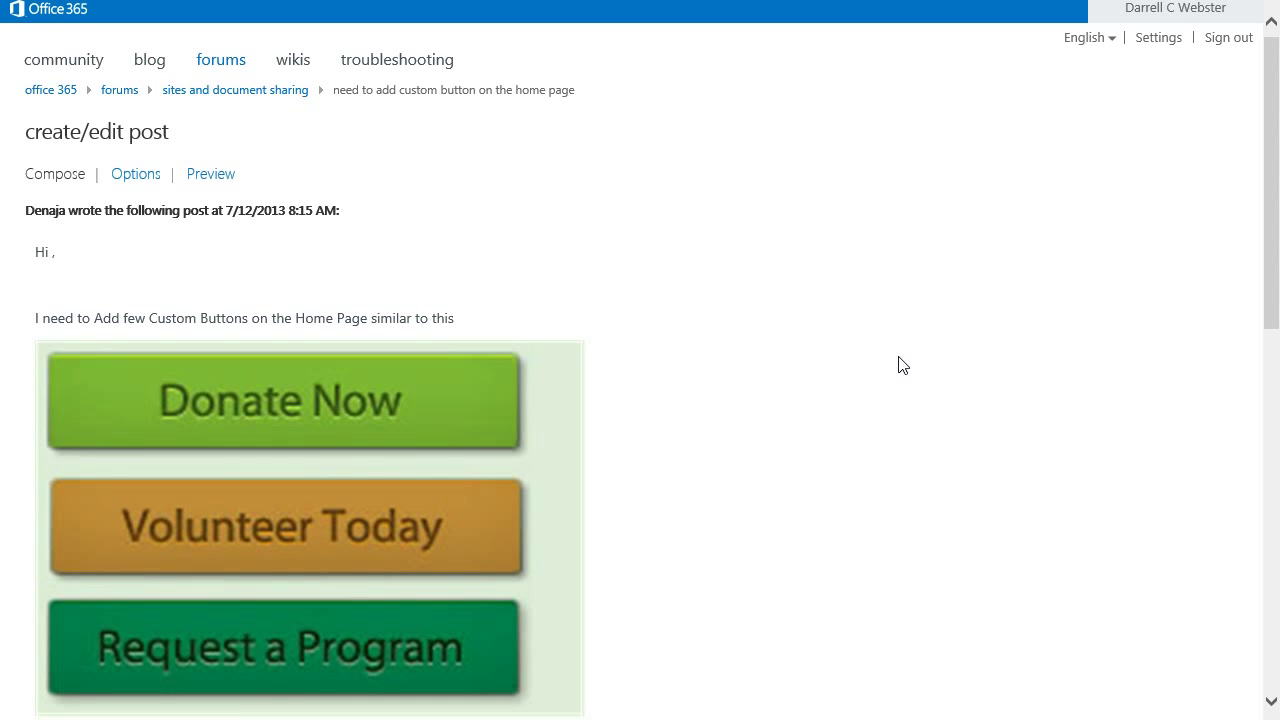
- From Site Contents, open 'add an app' and browse the catalogue down to Promoted Links
scroll("down", 3)
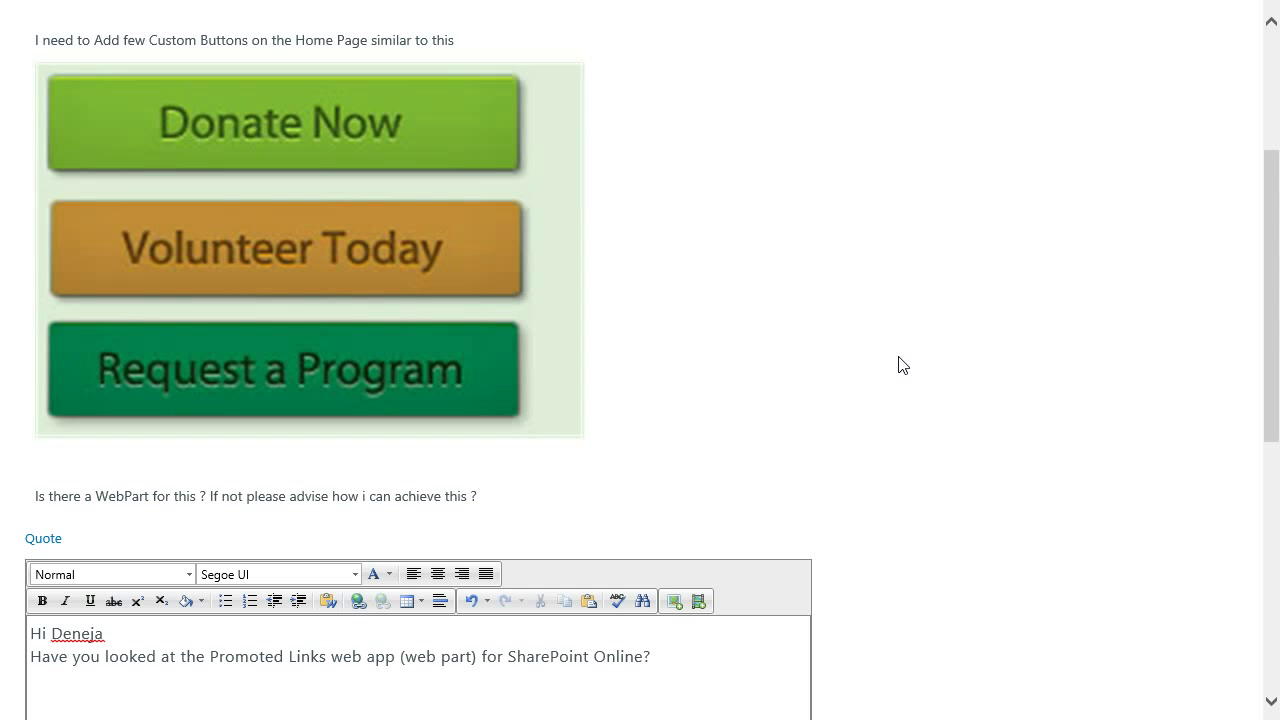
scroll("down", 3)
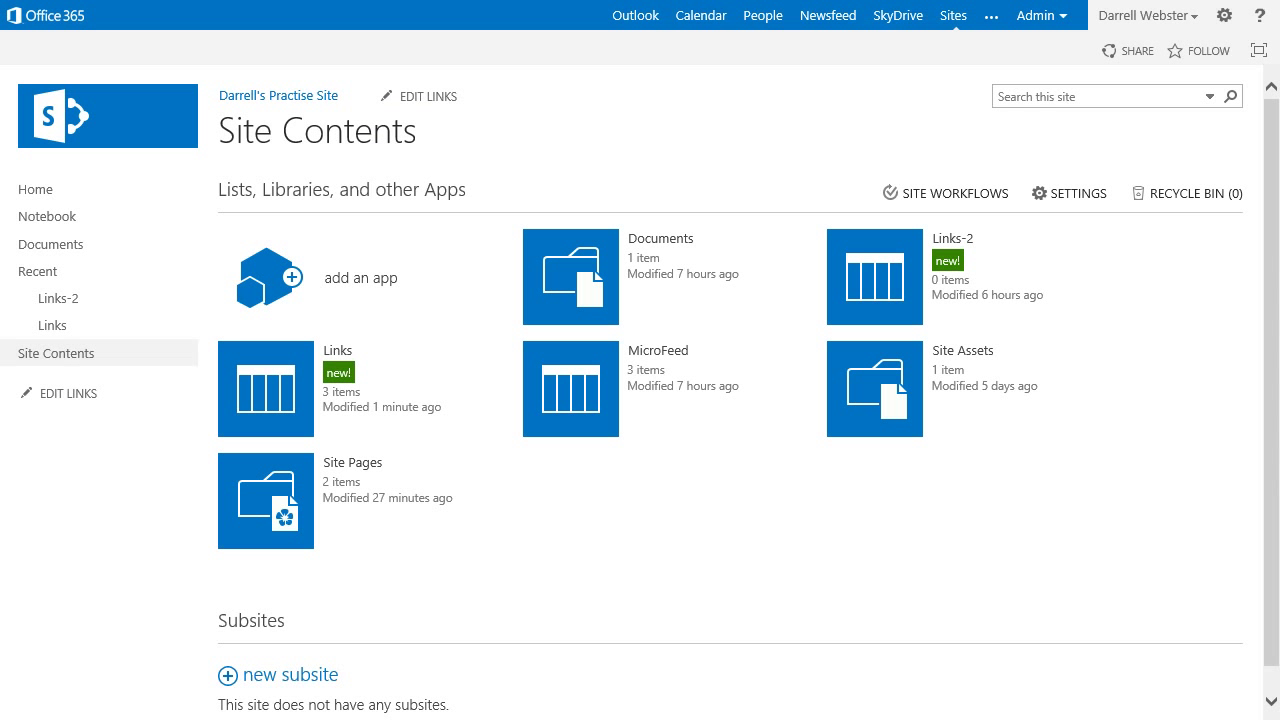
mouse_move(547, 216)
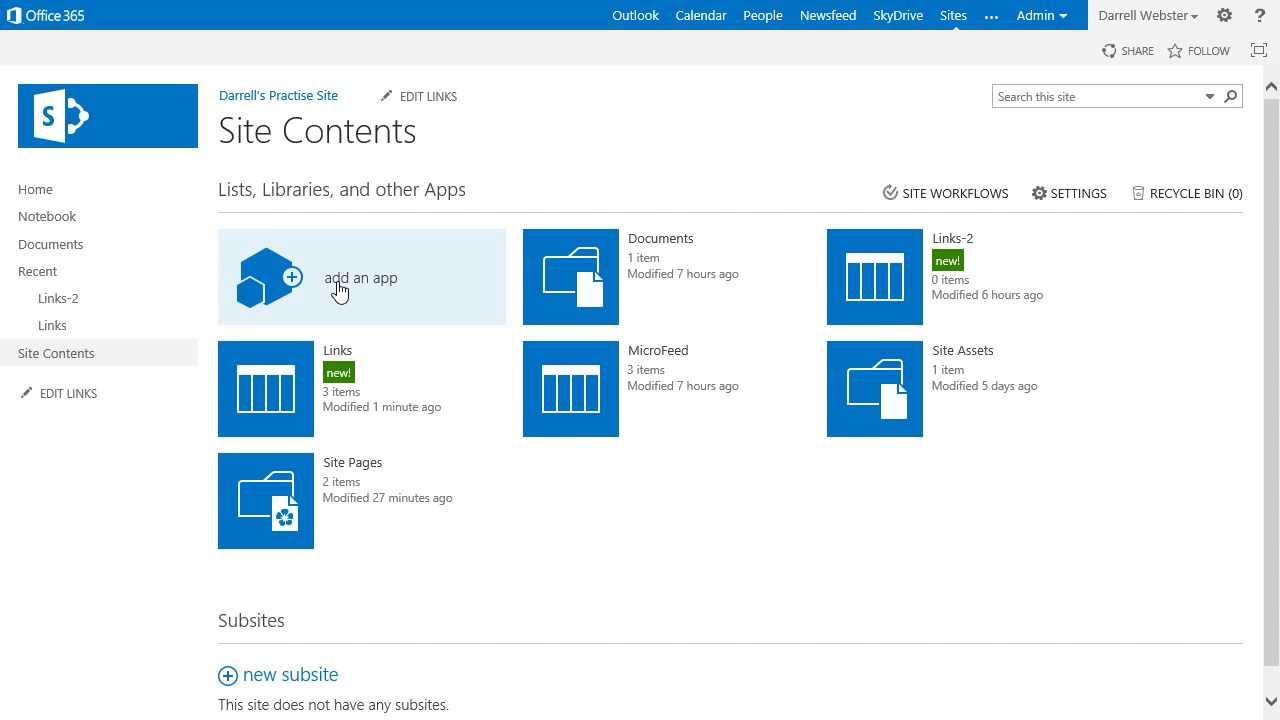
left_click(360, 277)
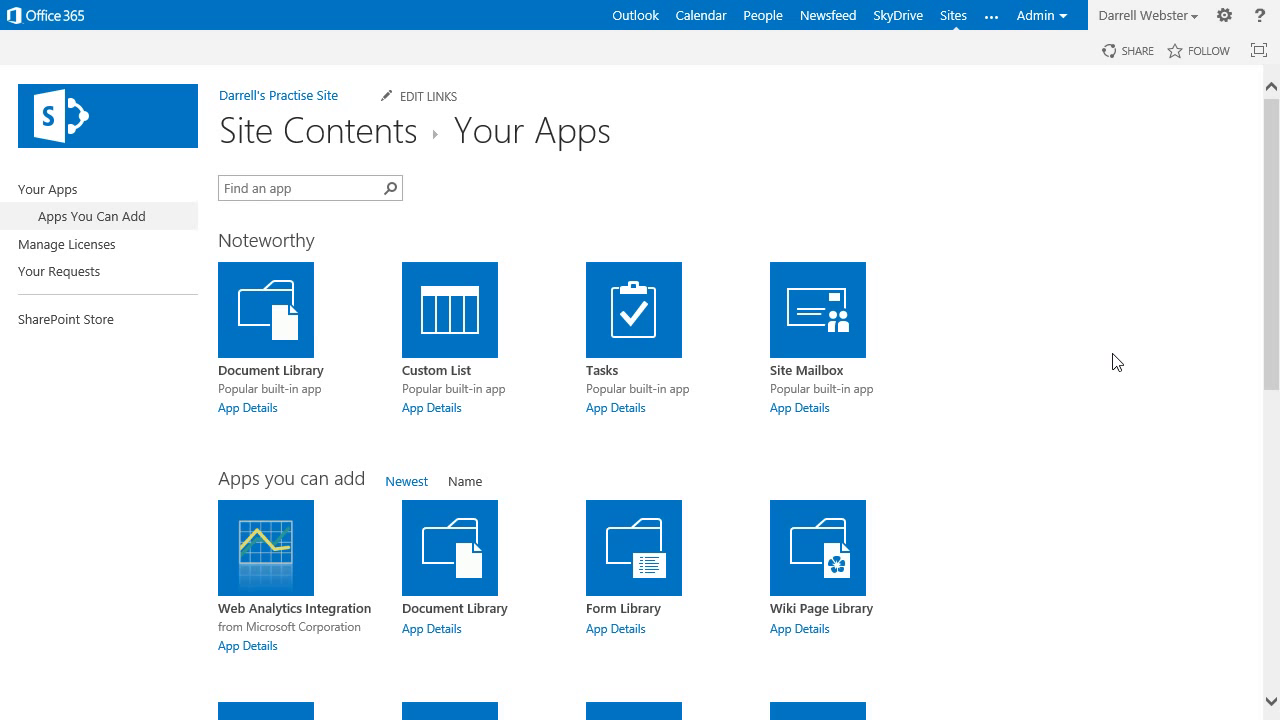
scroll("down", 3)
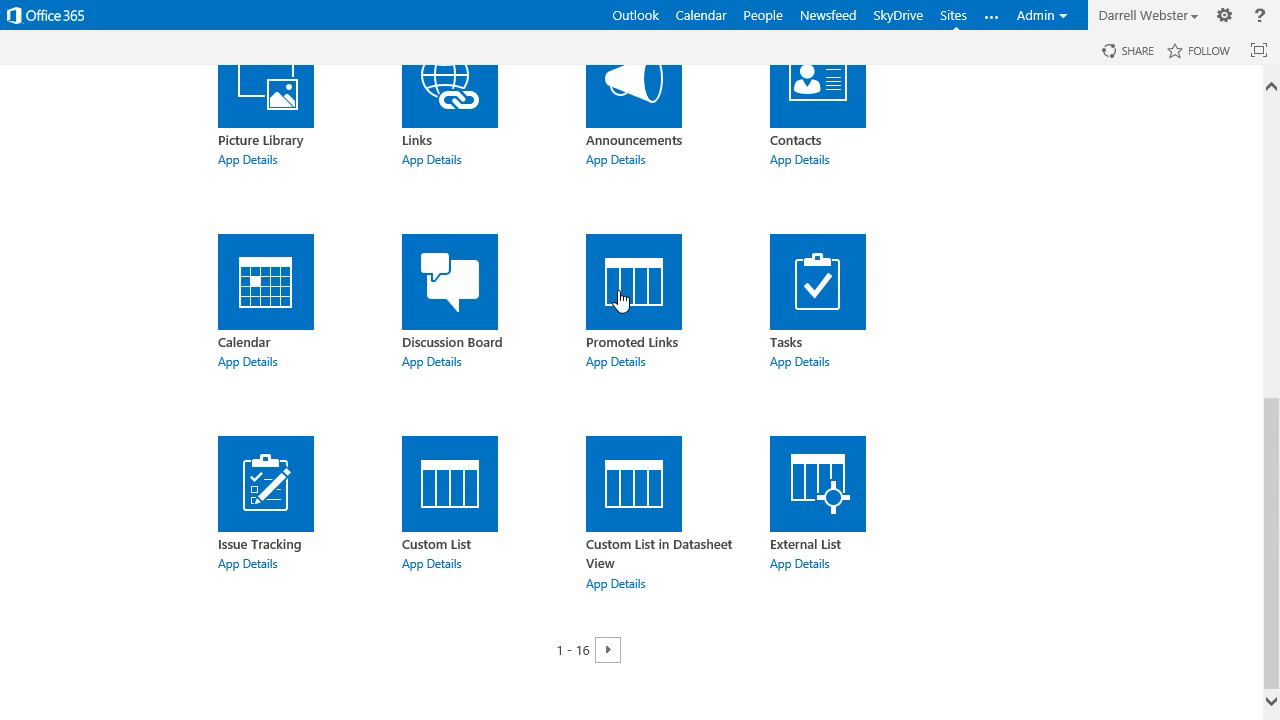
left_click(633, 281)
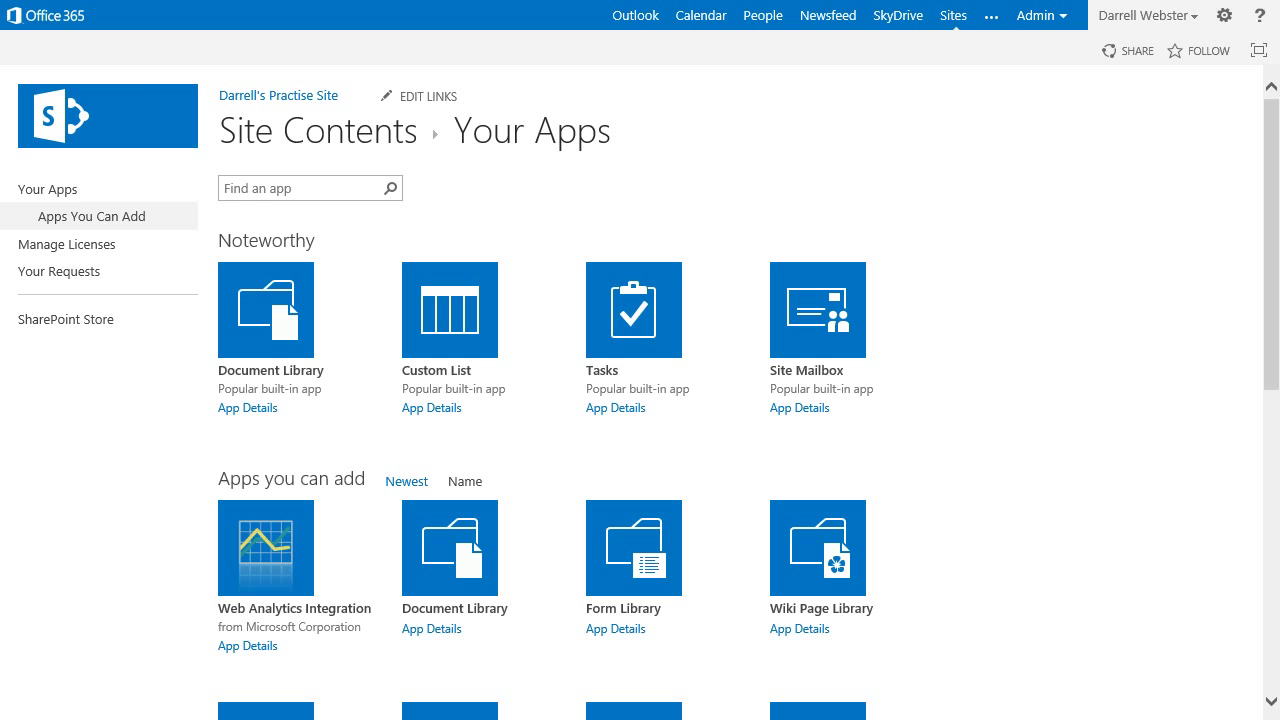
mouse_move(957, 148)
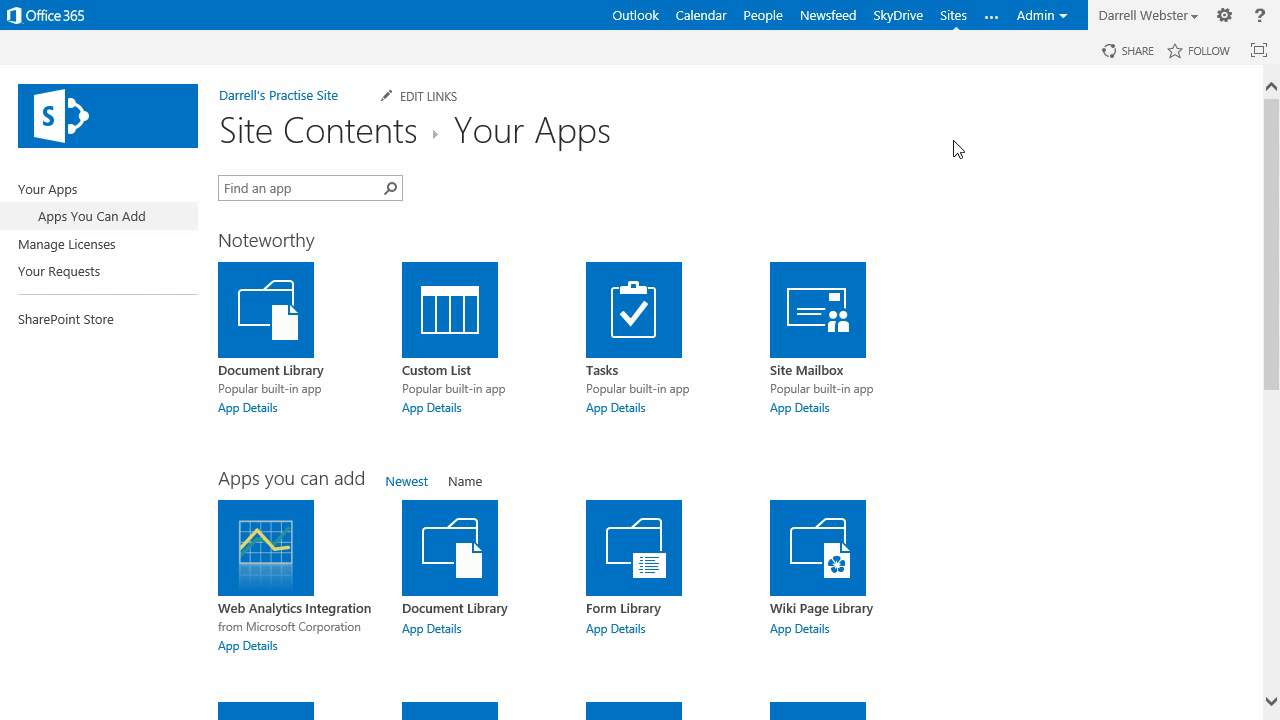
mouse_move(279, 95)
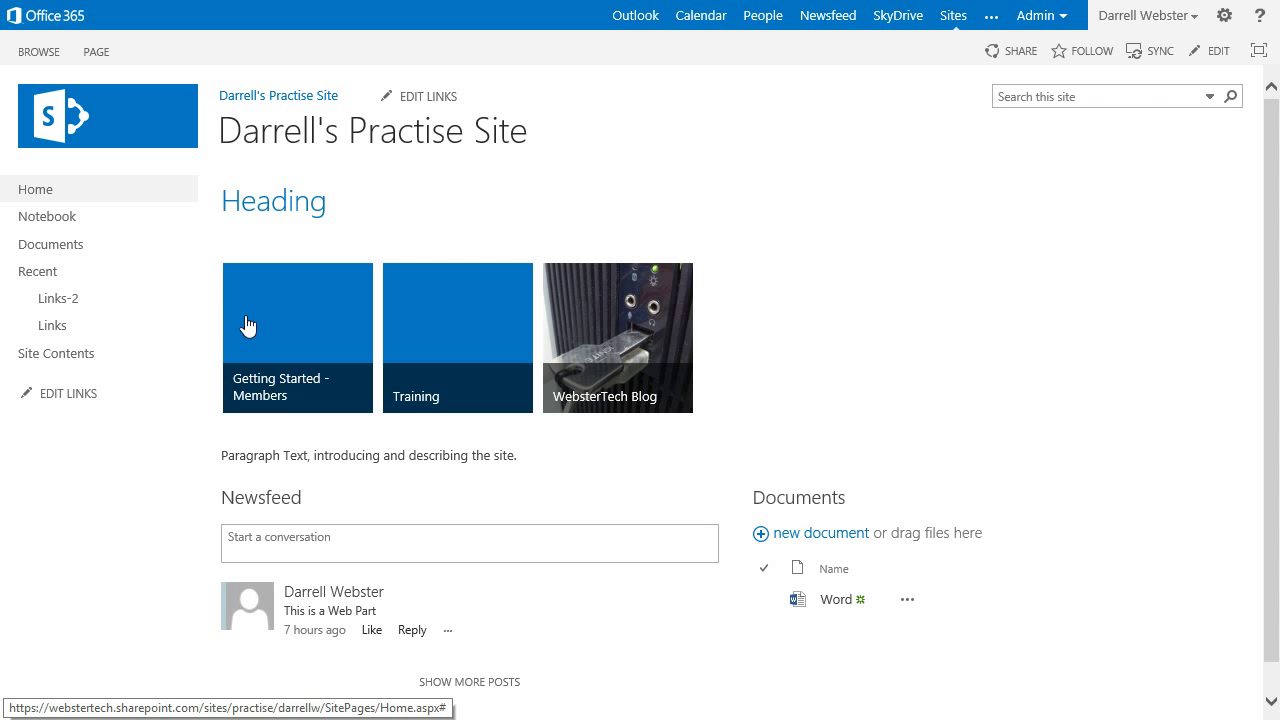
mouse_move(651, 340)
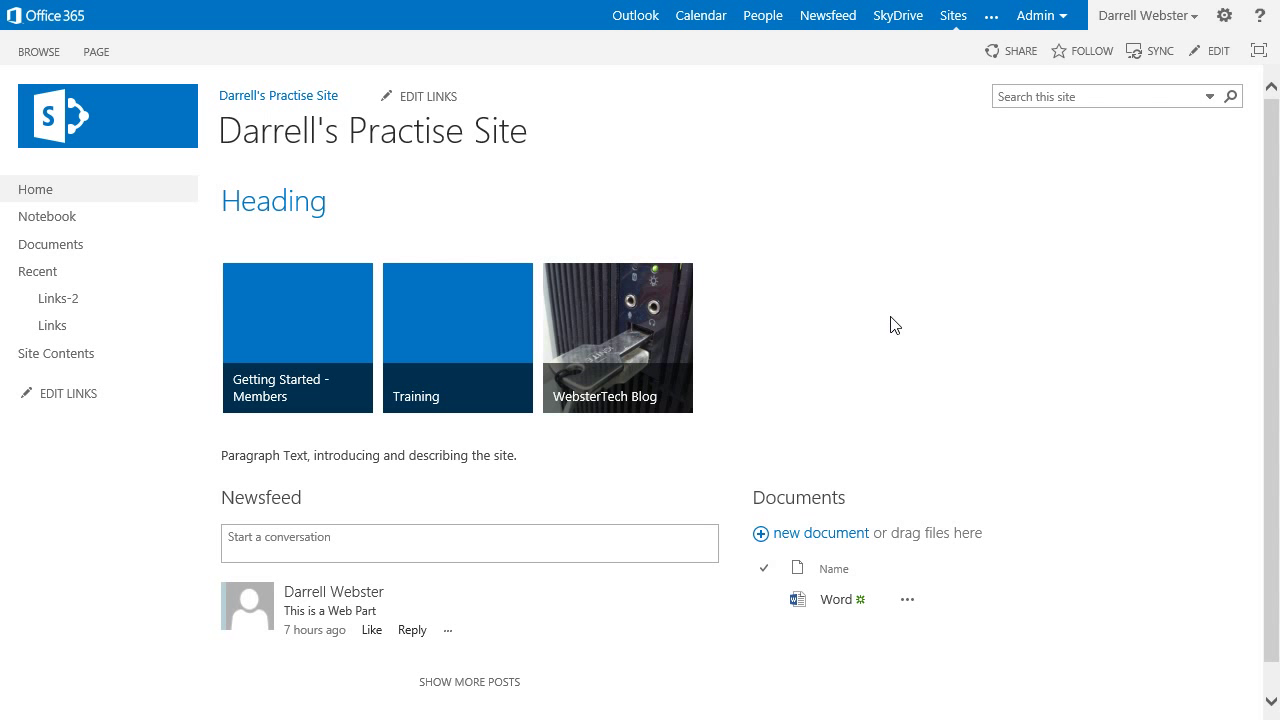
mouse_move(760, 335)
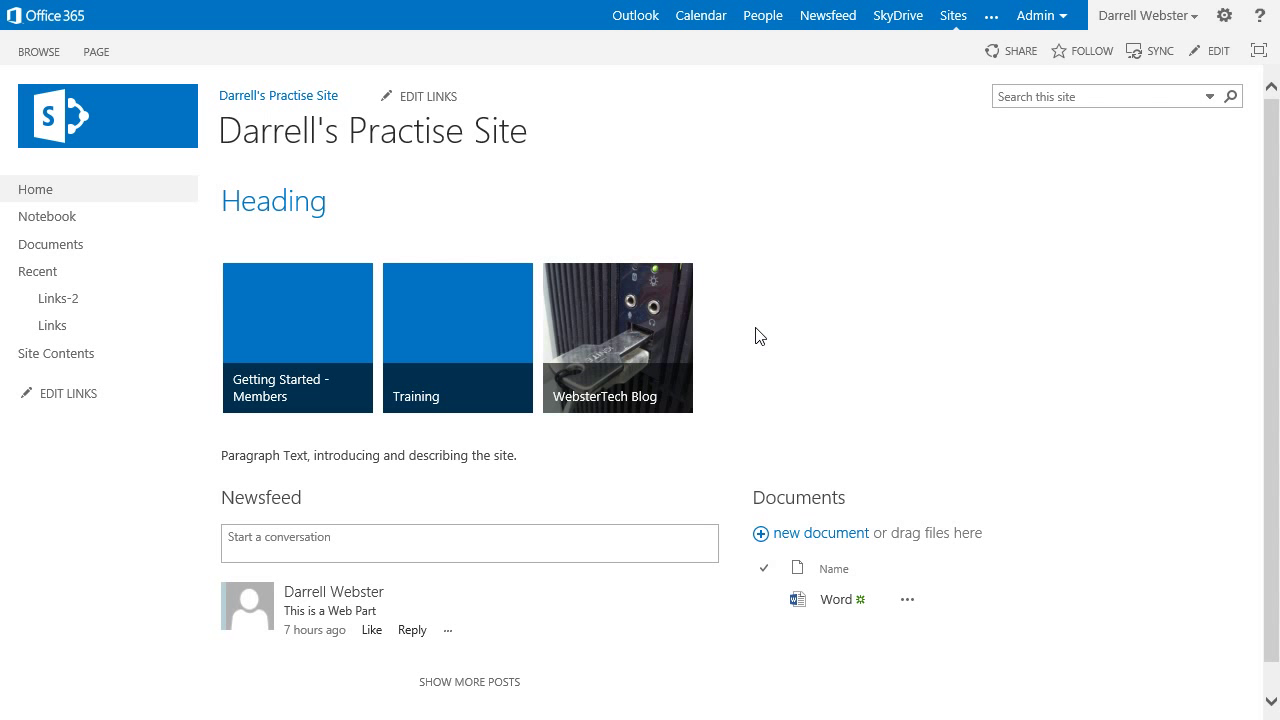
mouse_move(52, 325)
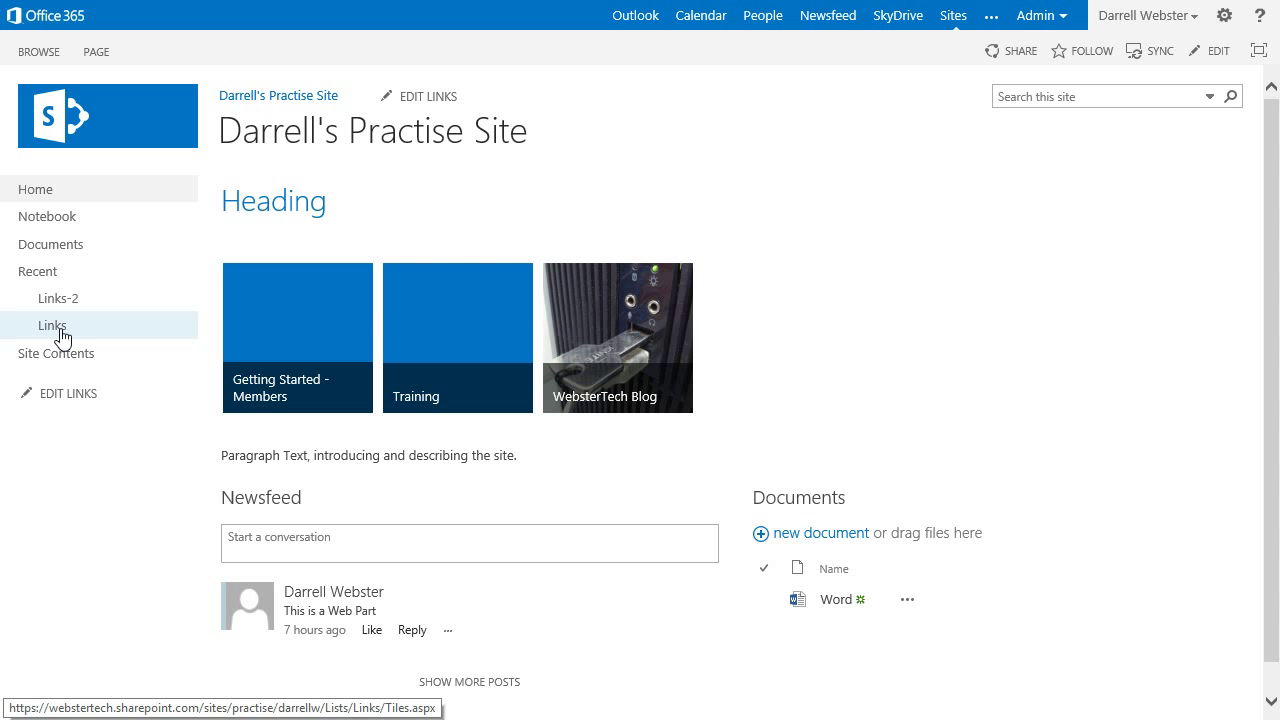
- Open the Links list and choose All Promoted Links from the LIST tab's Current View
left_click(52, 325)
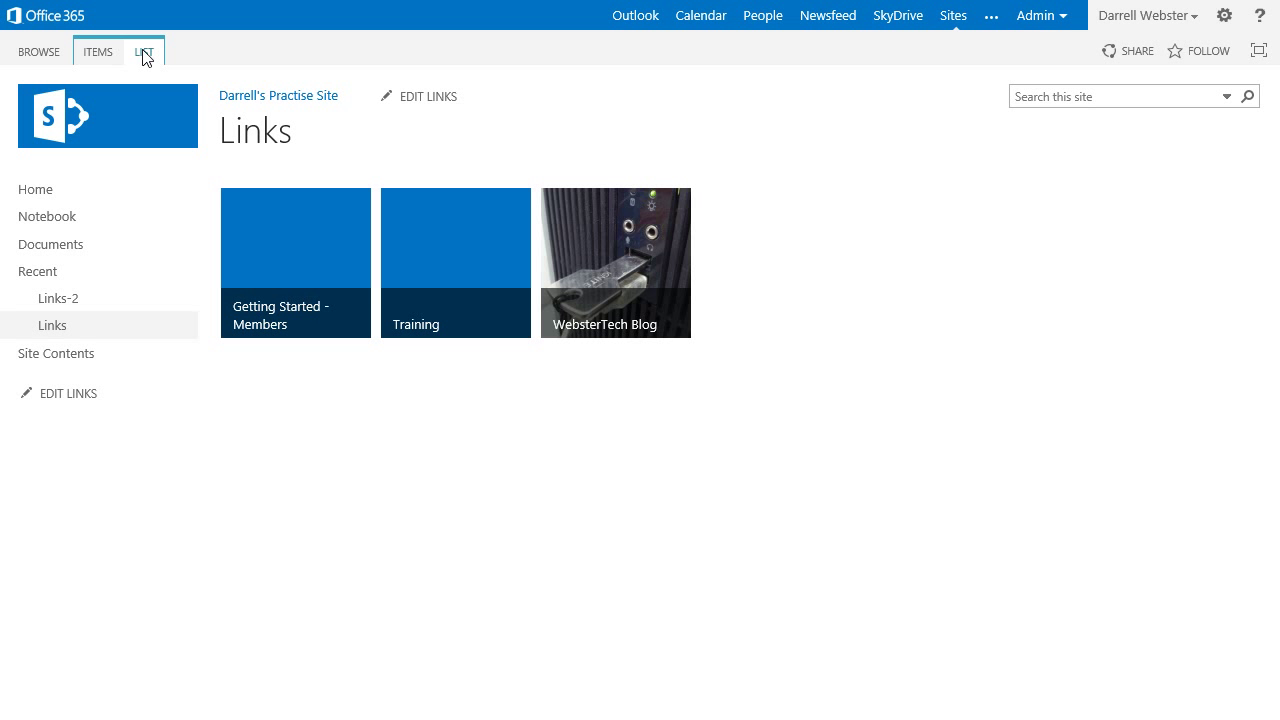
left_click(143, 51)
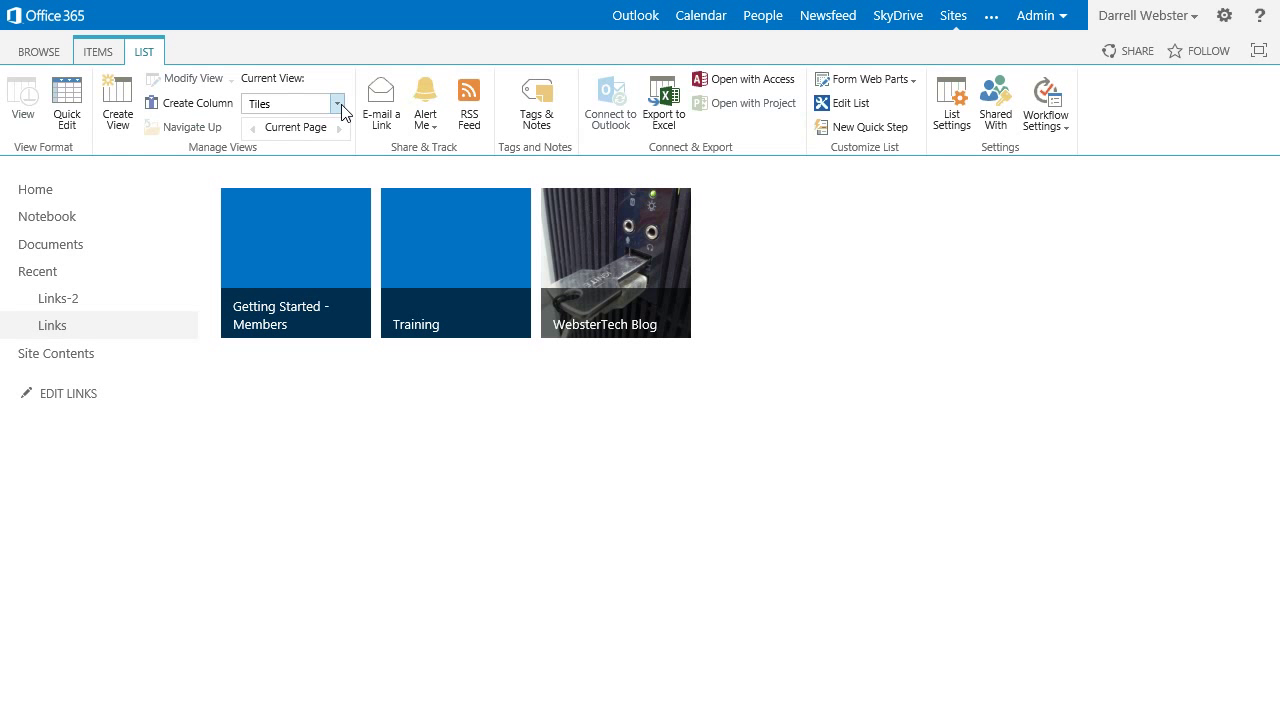
left_click(337, 103)
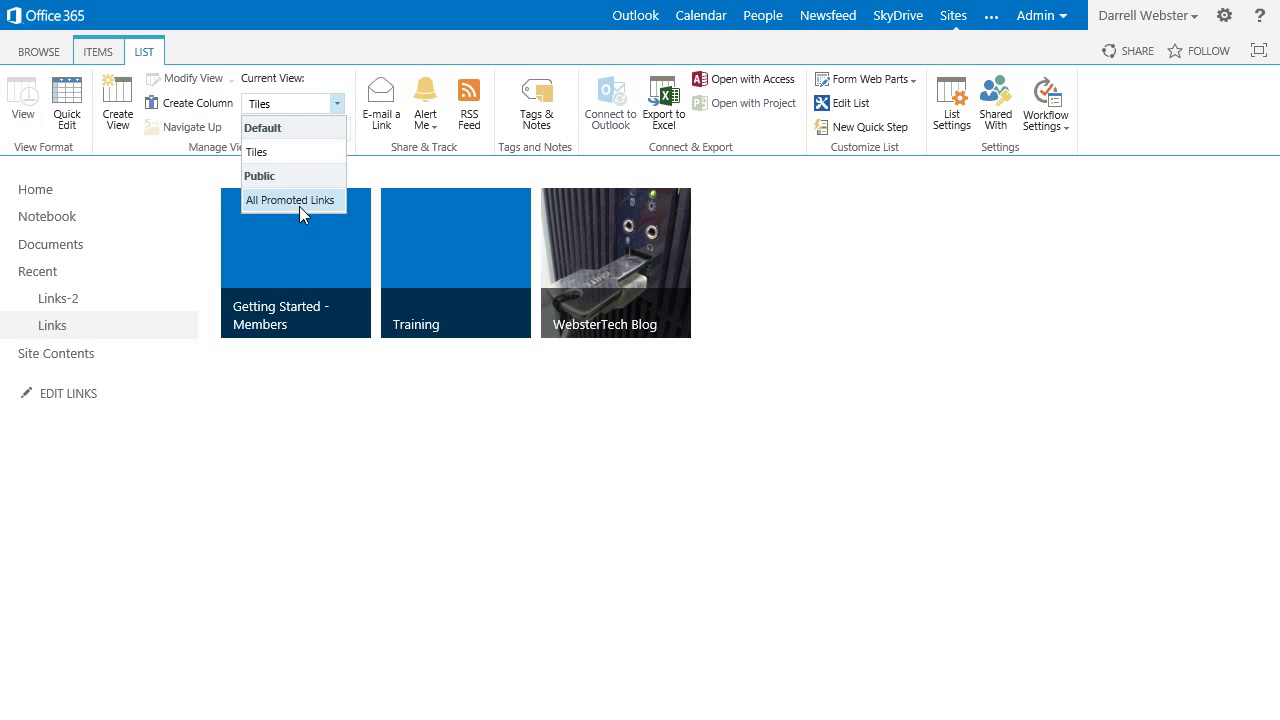
left_click(291, 200)
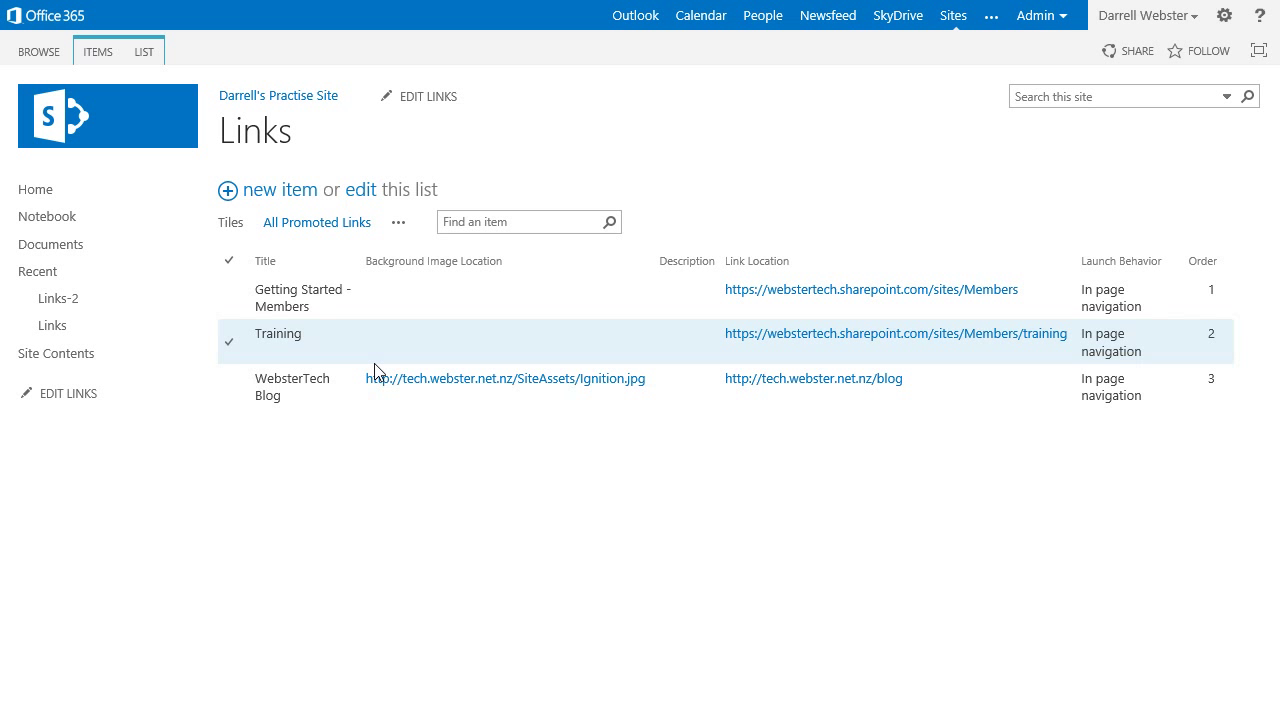
left_click(291, 386)
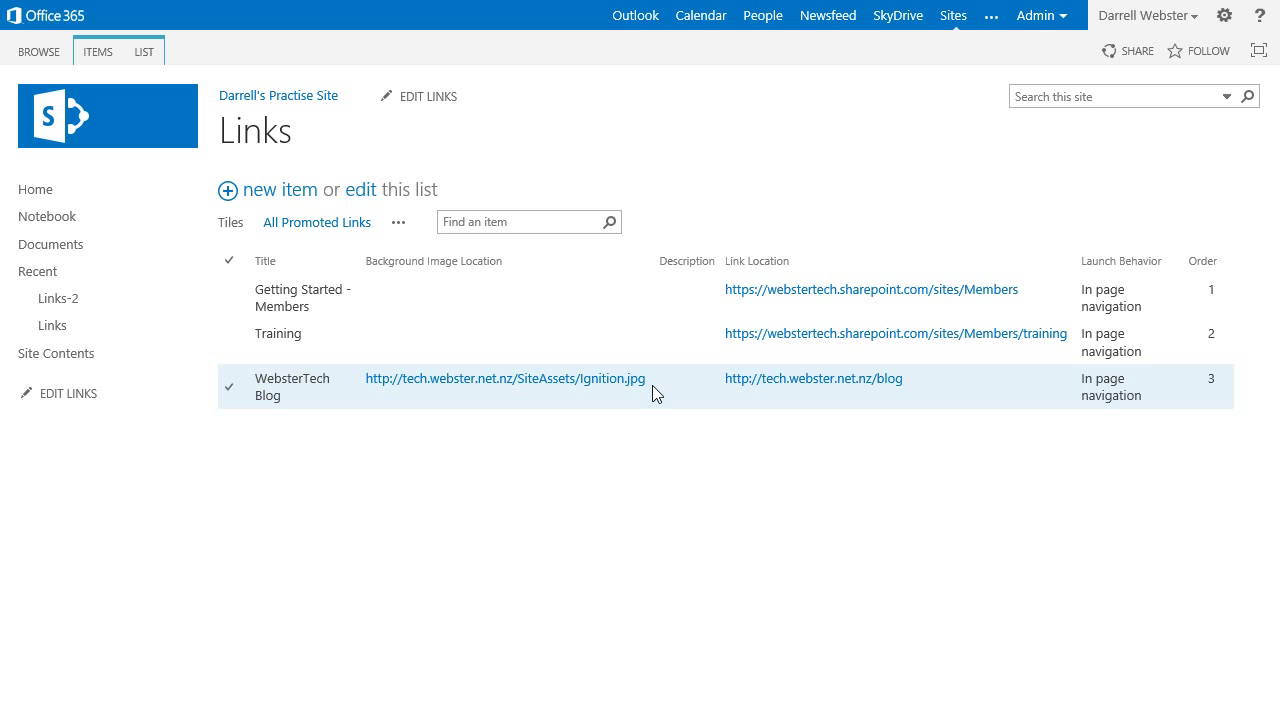
mouse_move(1137, 387)
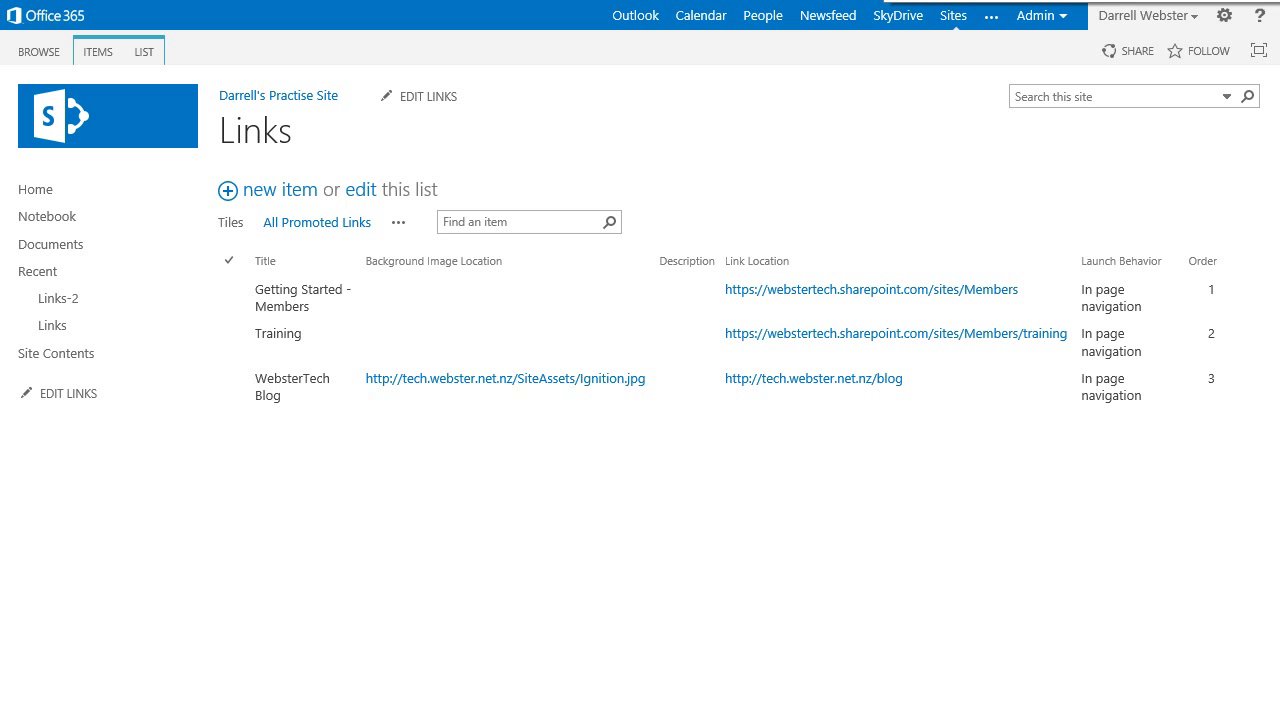
mouse_move(35, 190)
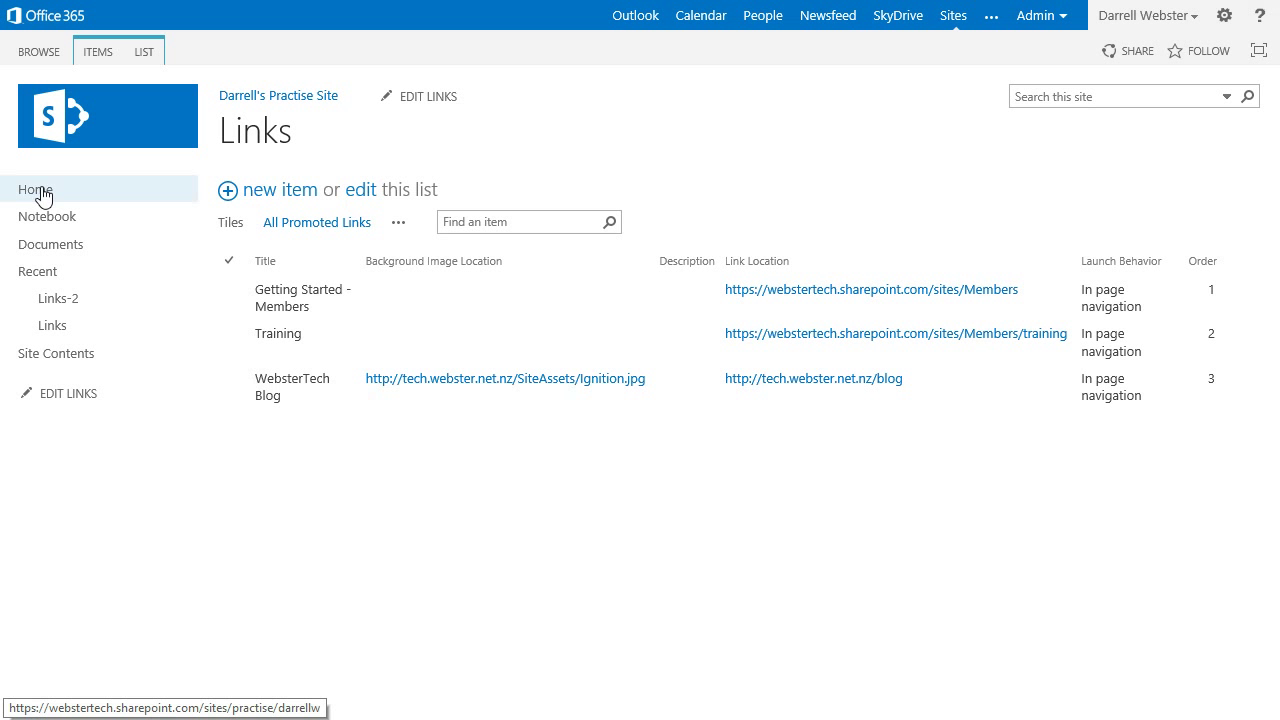